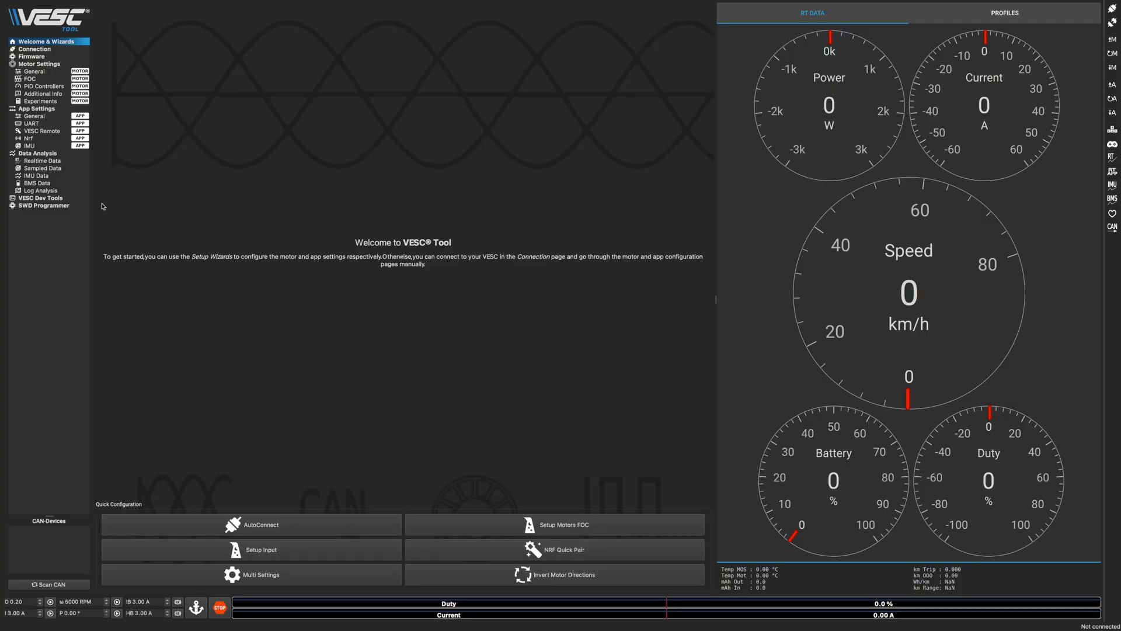
Browse the General, UART (115200 baud) and VESC Remote app settings pages.
left_click(34, 116)
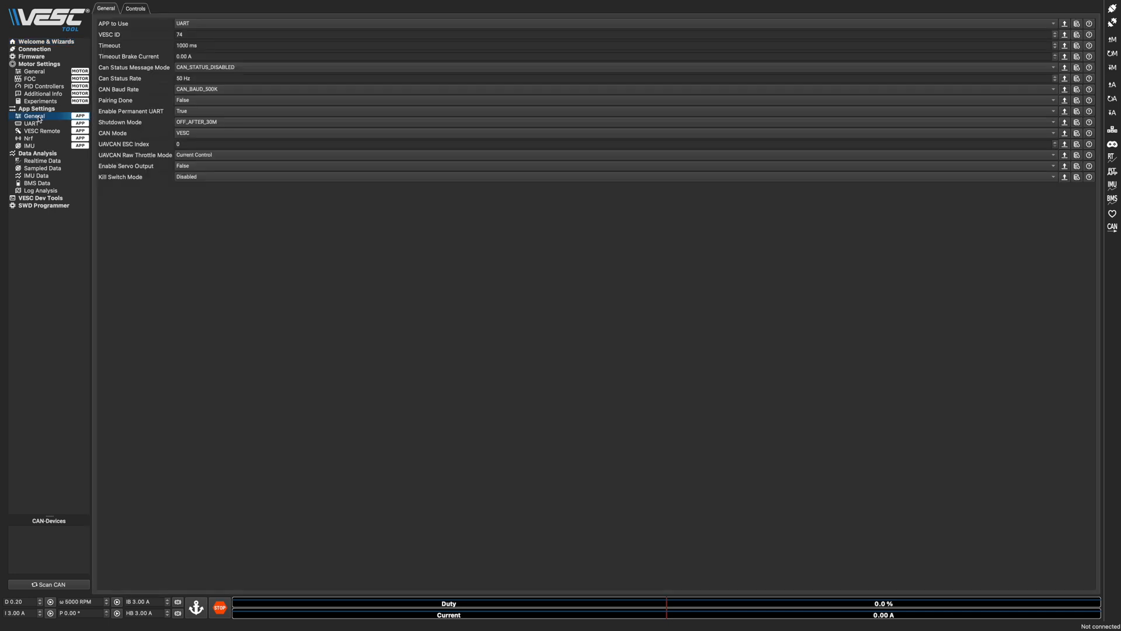
mouse_move(39, 119)
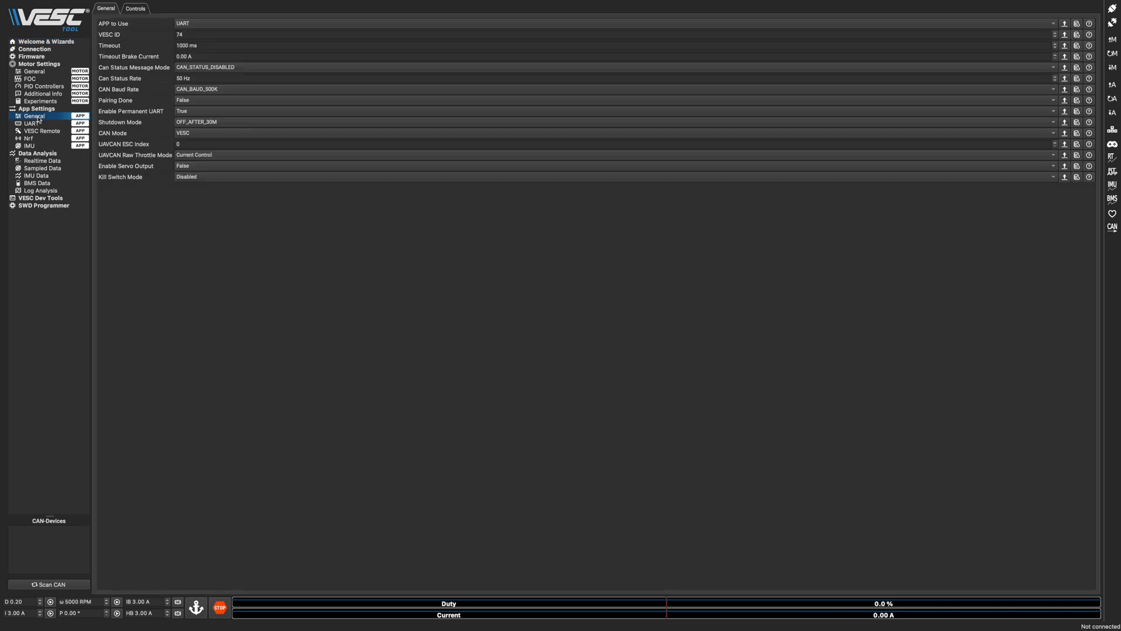
left_click(32, 123)
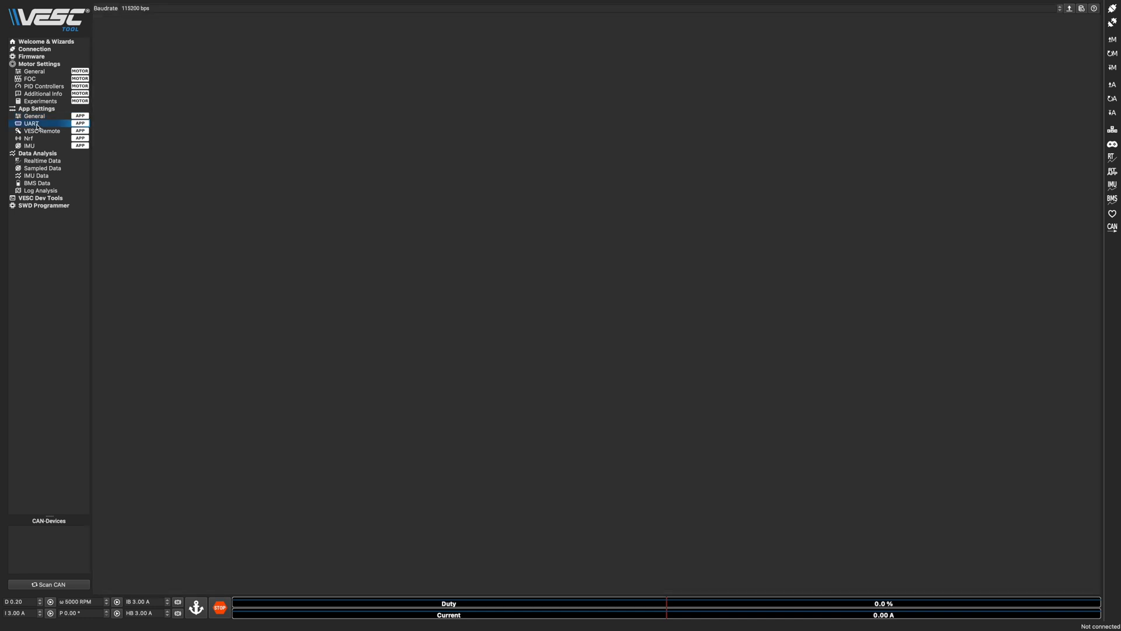
left_click(42, 131)
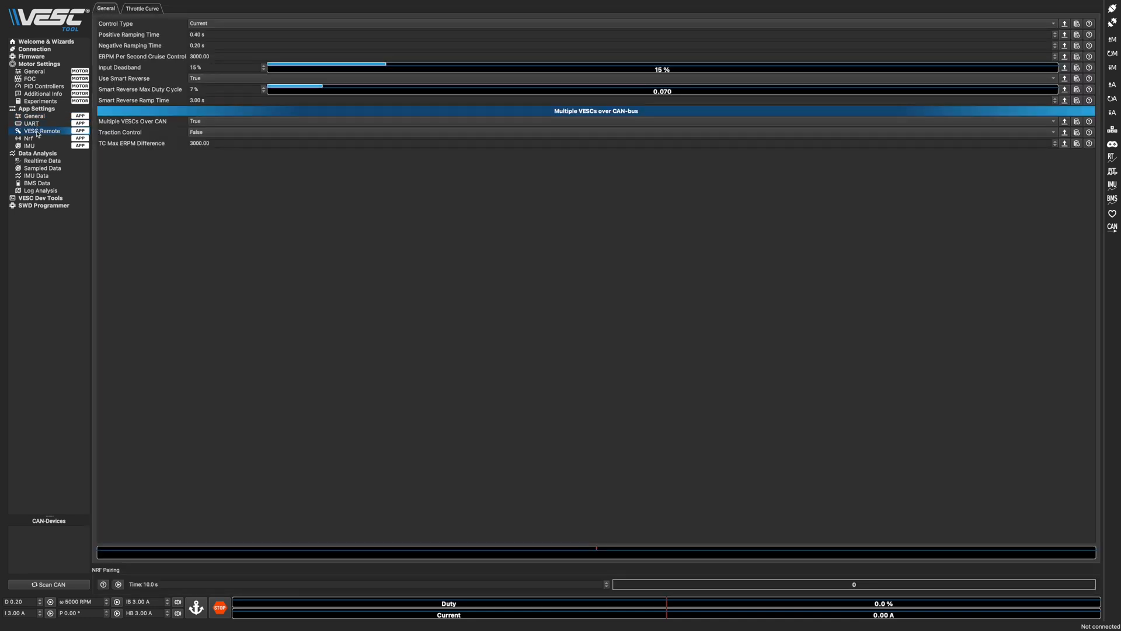